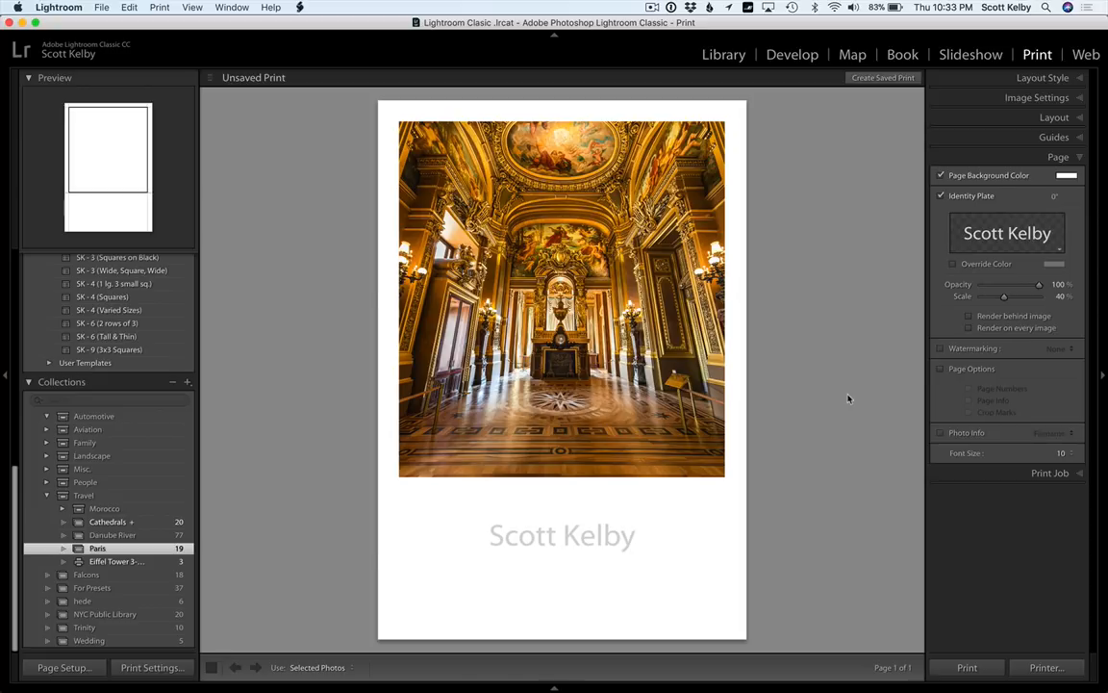
mouse_move(1104, 193)
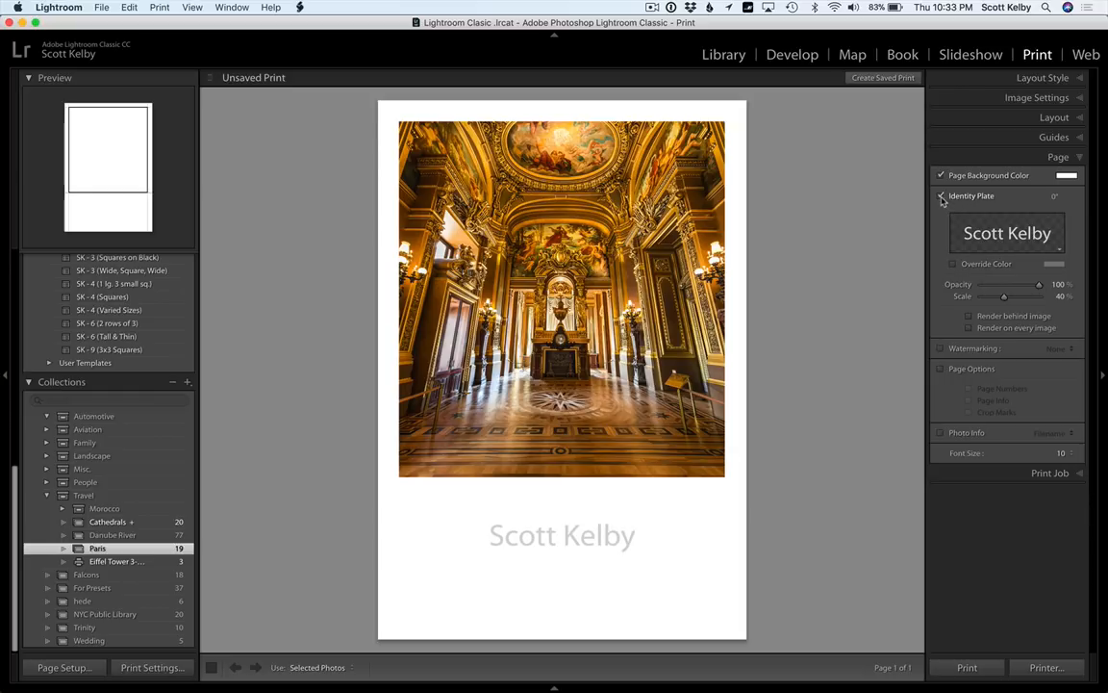
Toggle the name caption off and back on, then open the Identity Plate Editor
click(942, 197)
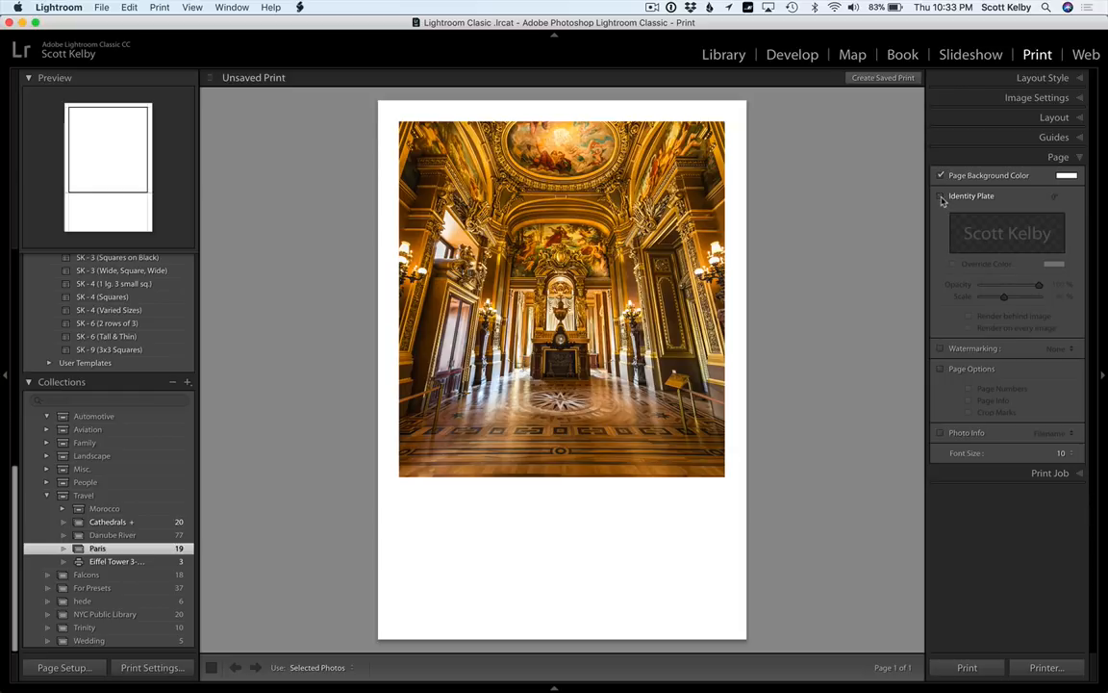
click(942, 196)
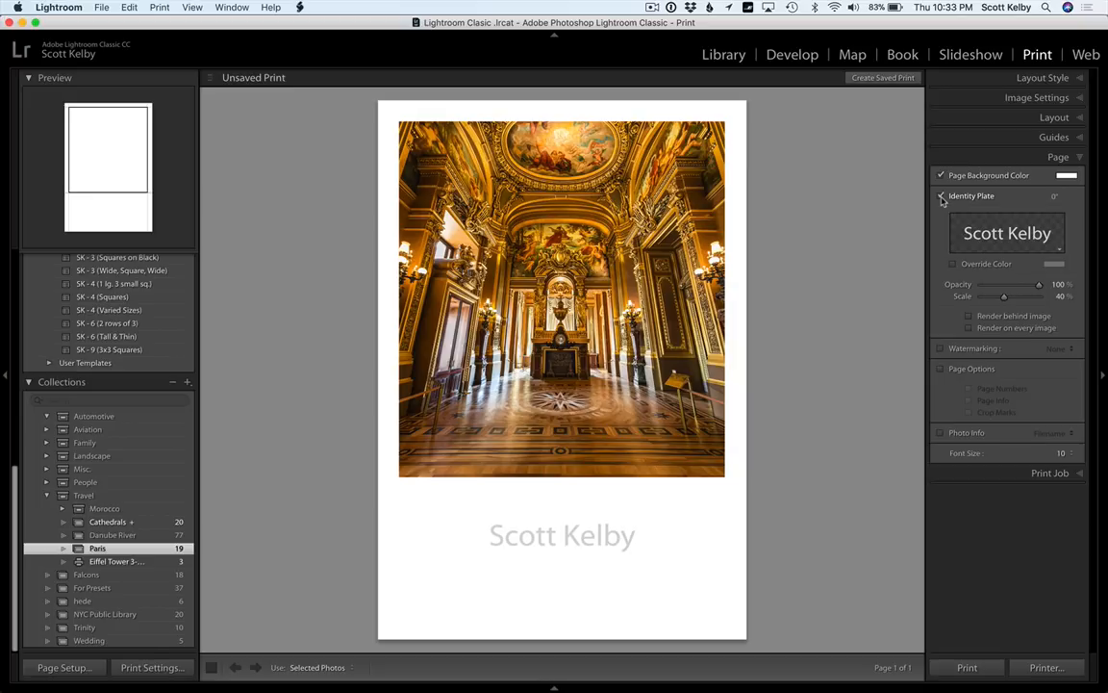
click(941, 195)
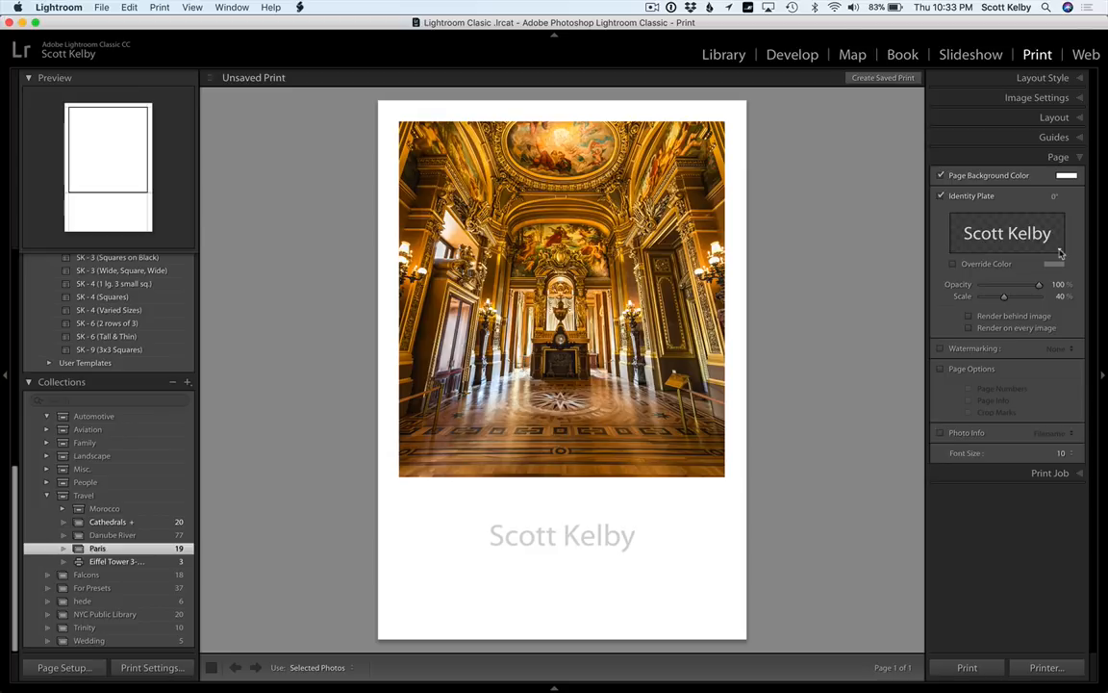
click(1008, 233)
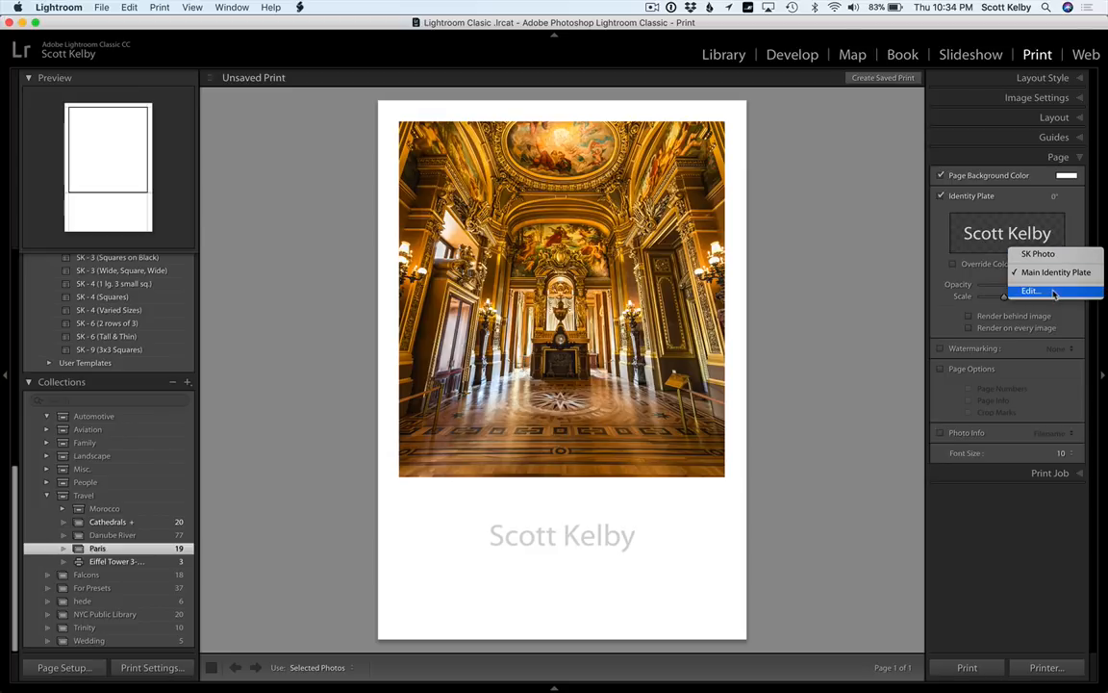
mouse_move(1058, 292)
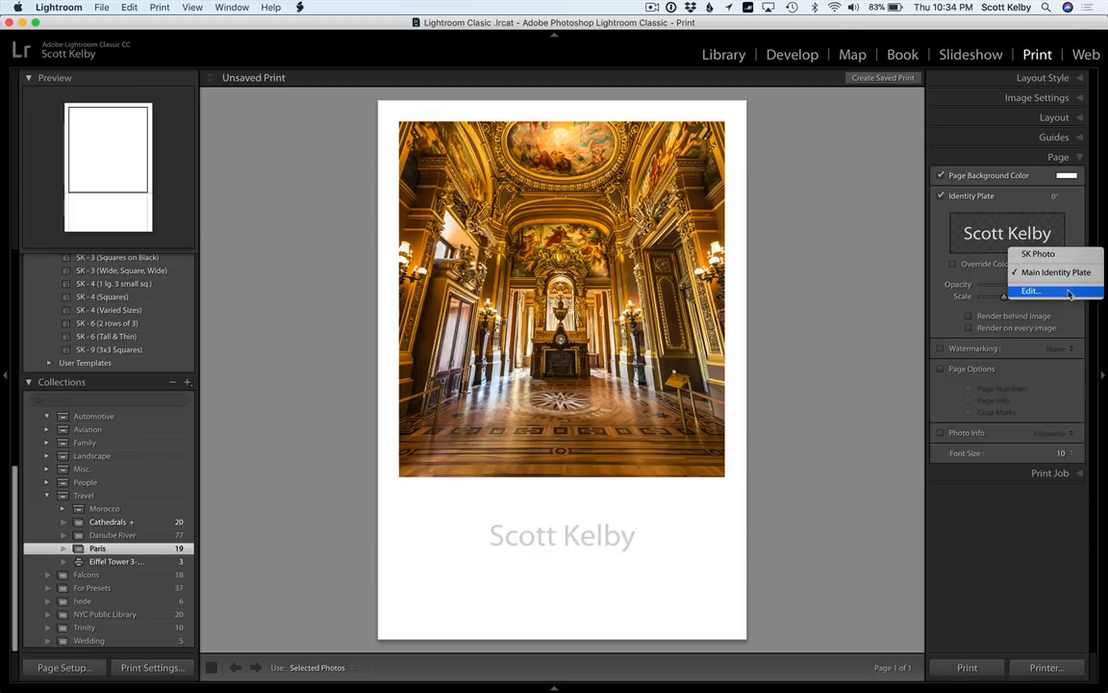
click(1031, 292)
text(SCOTT KELBY PHOTOGRAP)
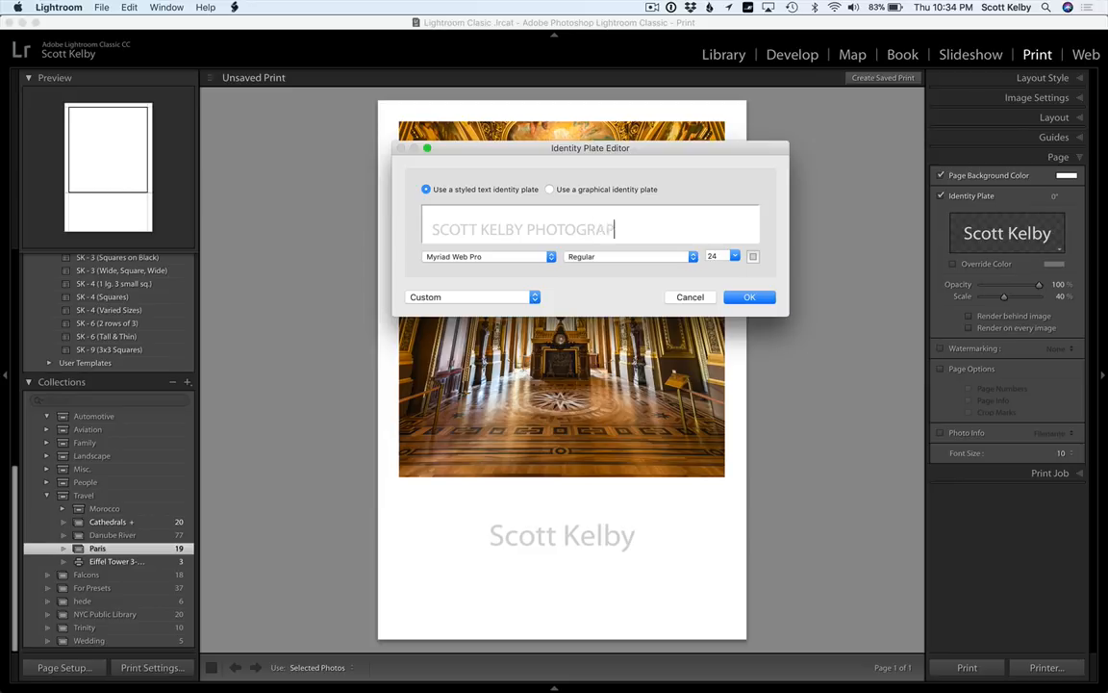
Enter 'SCOTT KELBY PHOTOGRAPHY', 'PARIS OPERA HOUSE' and a date line as the caption
text(HY)
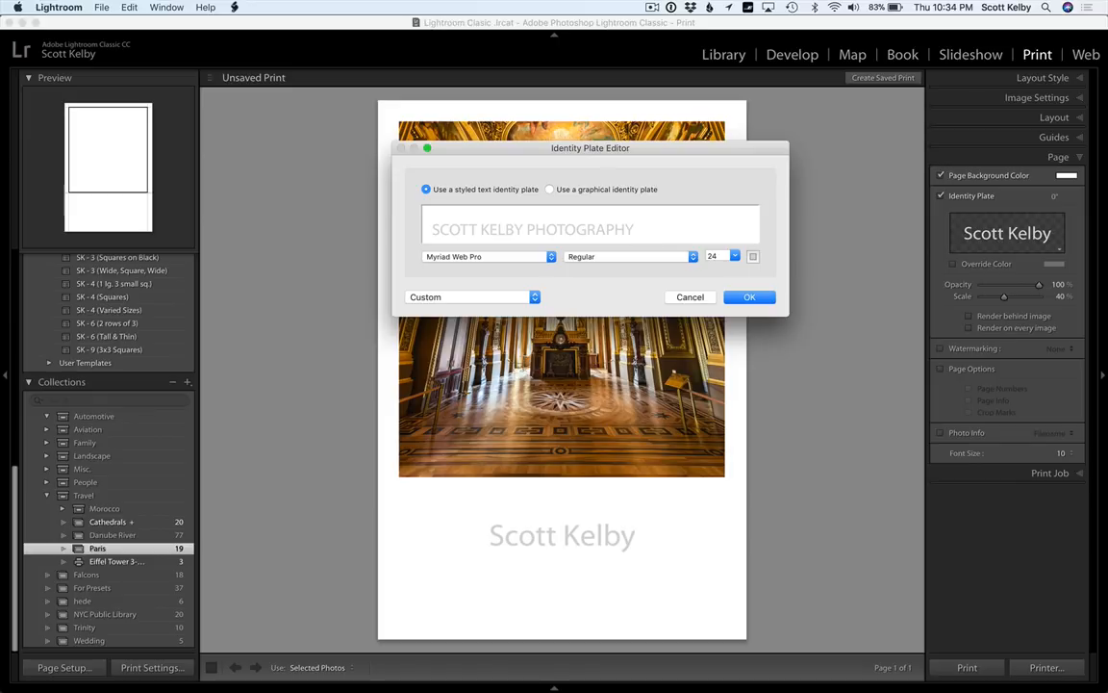
click(634, 229)
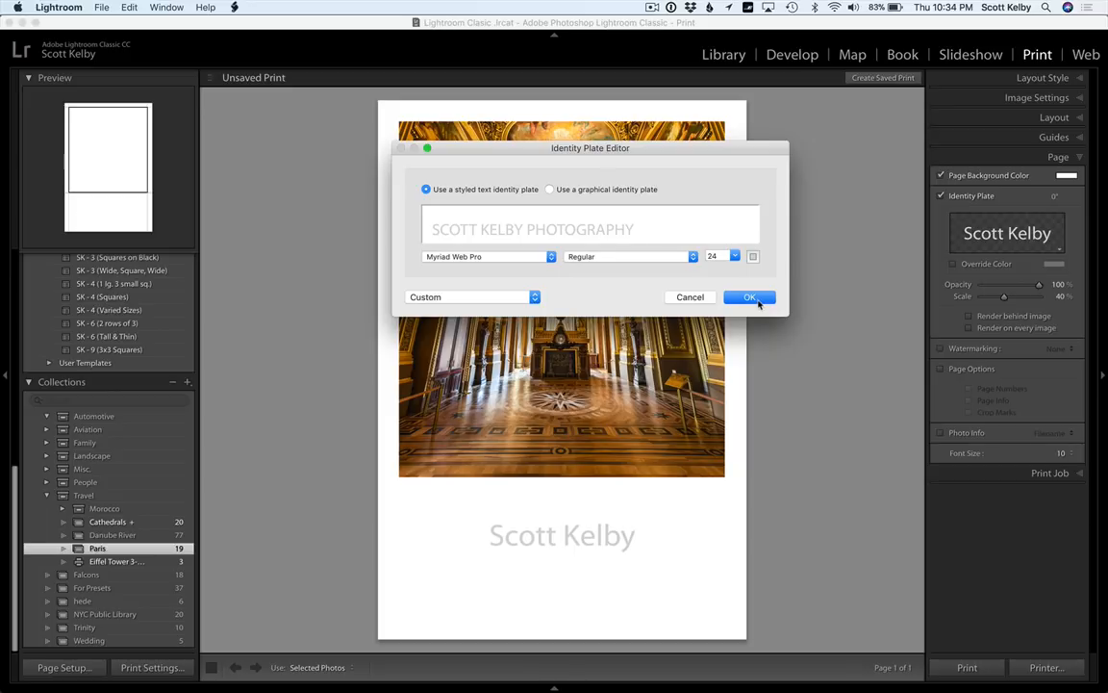
click(590, 229)
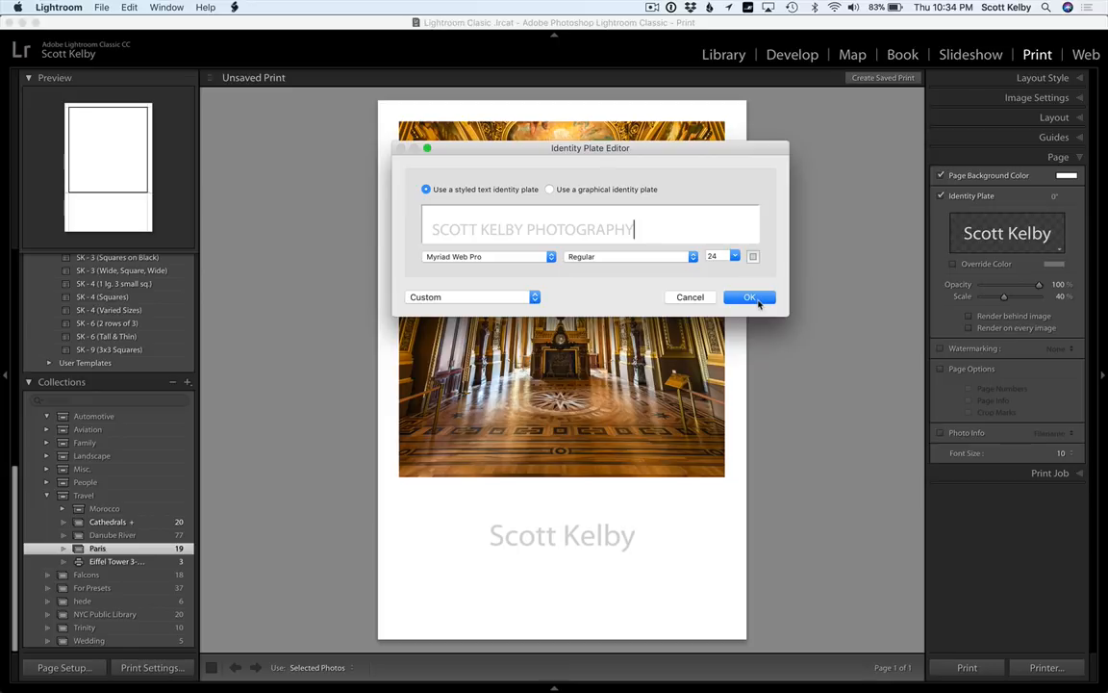
click(750, 296)
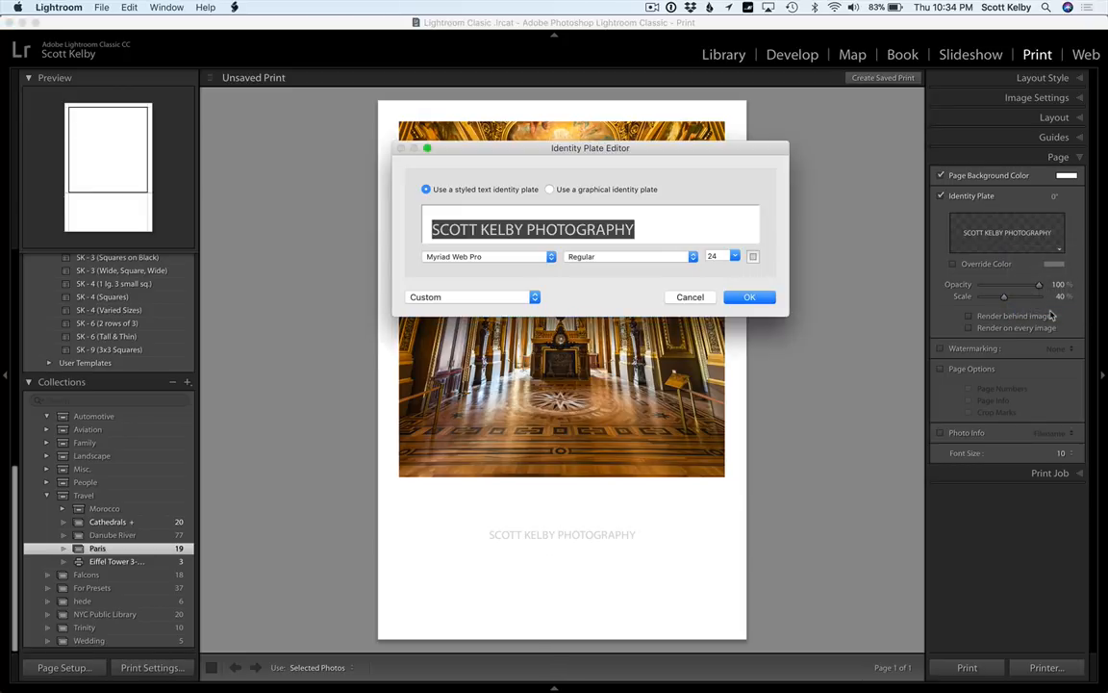
click(633, 229)
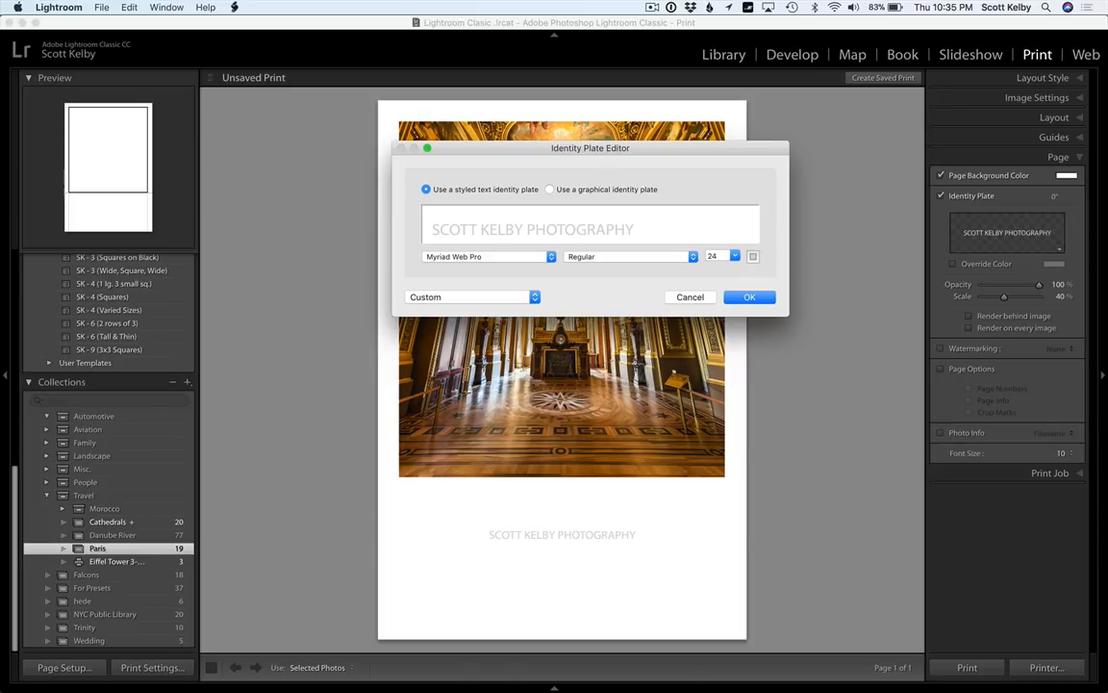
click(750, 297)
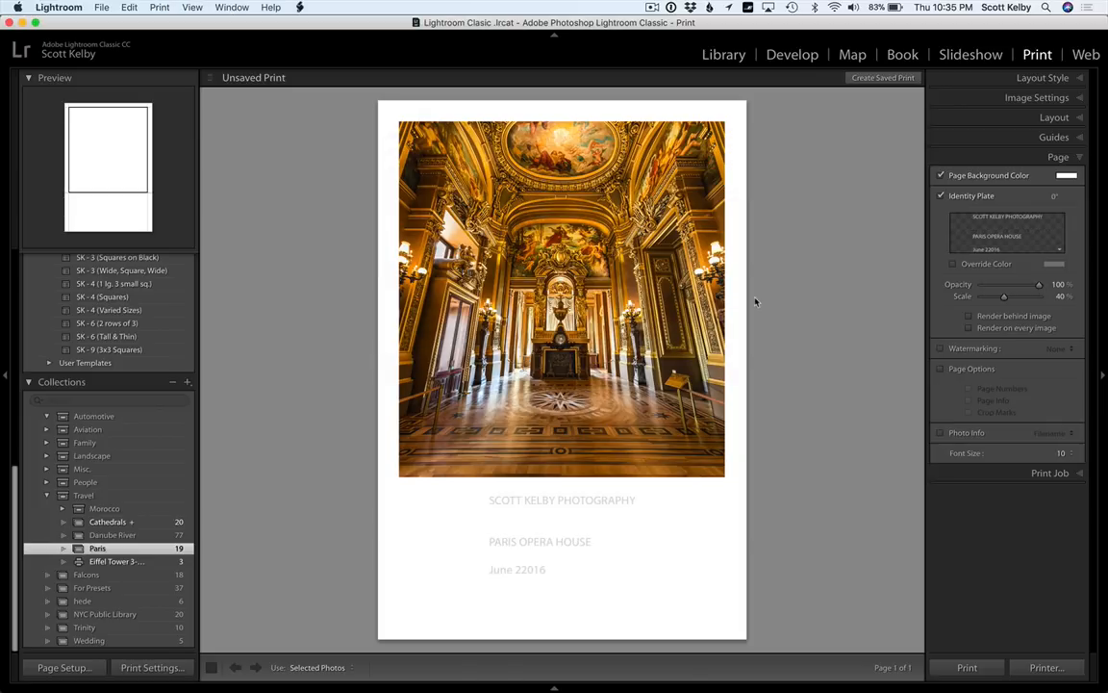
mouse_move(519, 512)
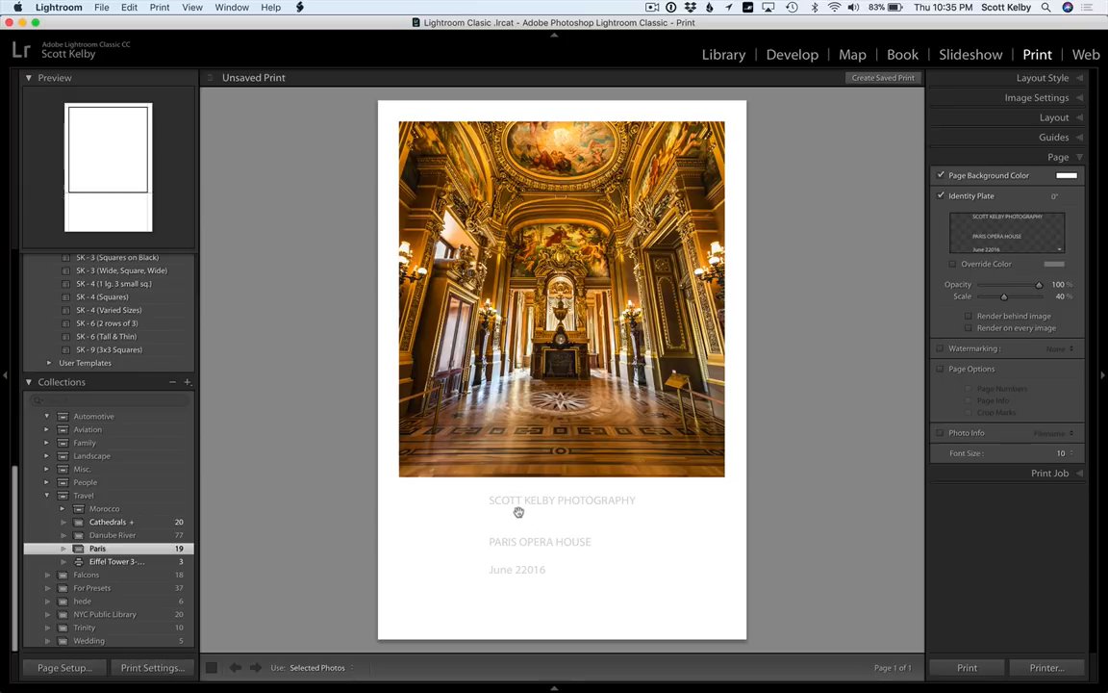
mouse_move(521, 546)
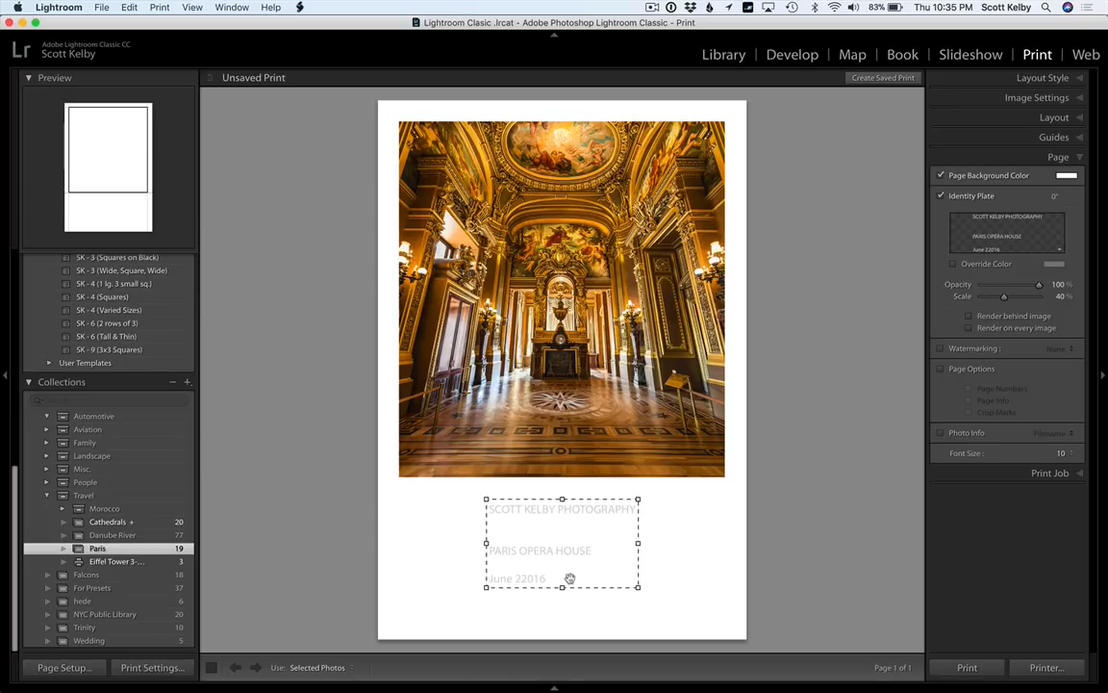
mouse_move(552, 580)
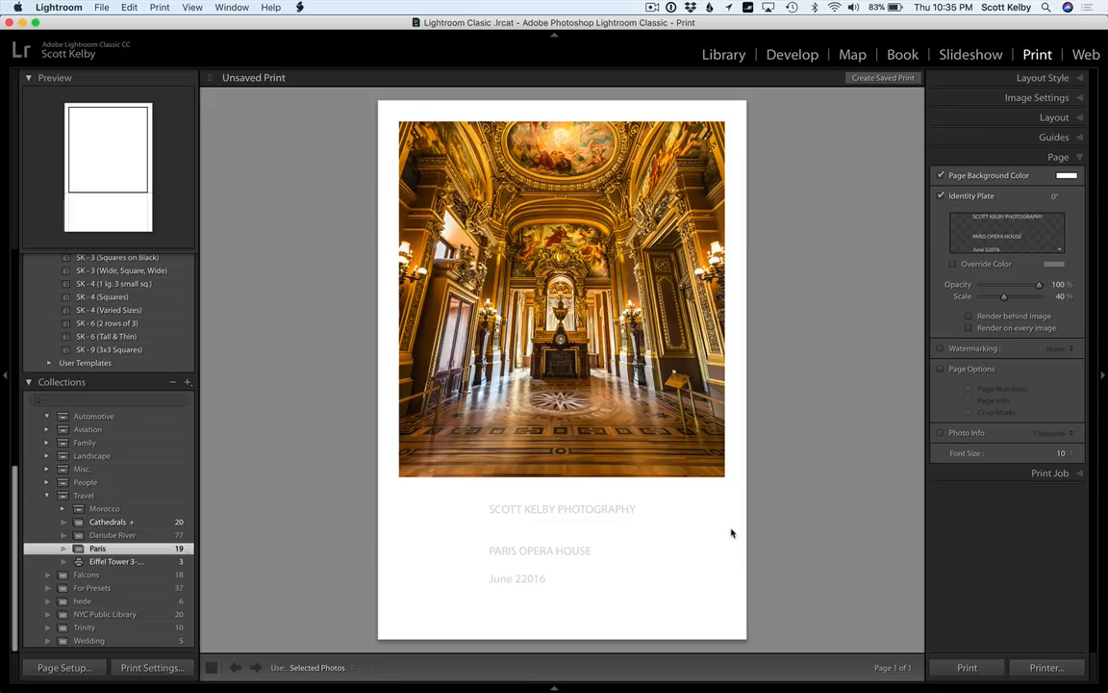
Select the identity plate caption beneath the photo to nudge it lower
click(561, 544)
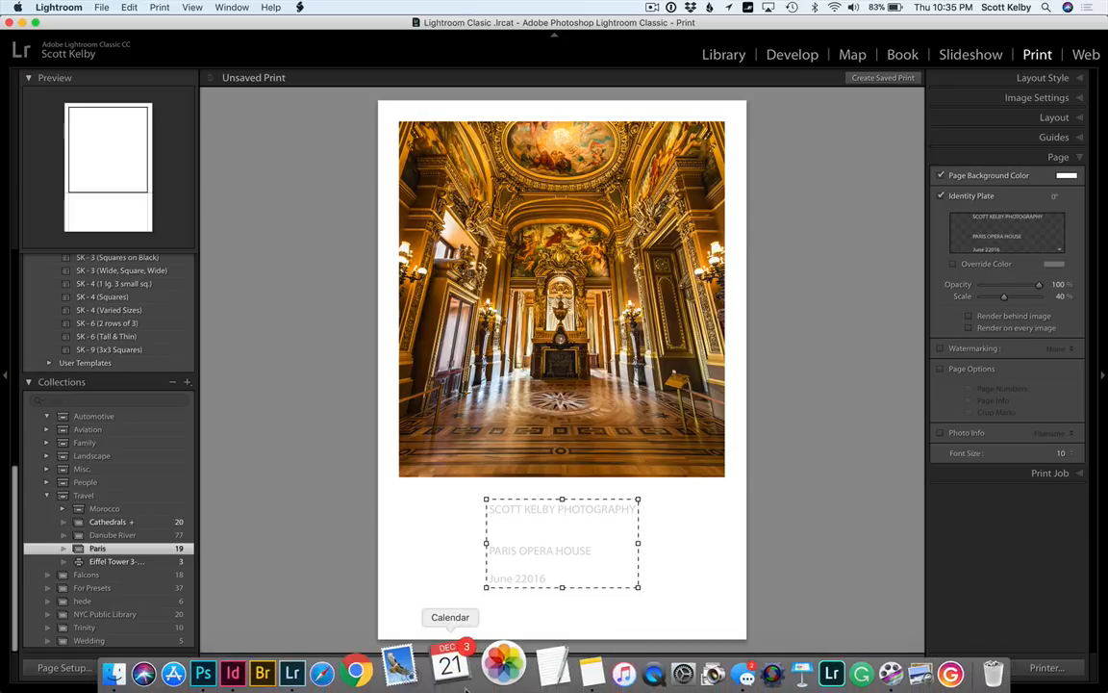
mouse_move(548, 664)
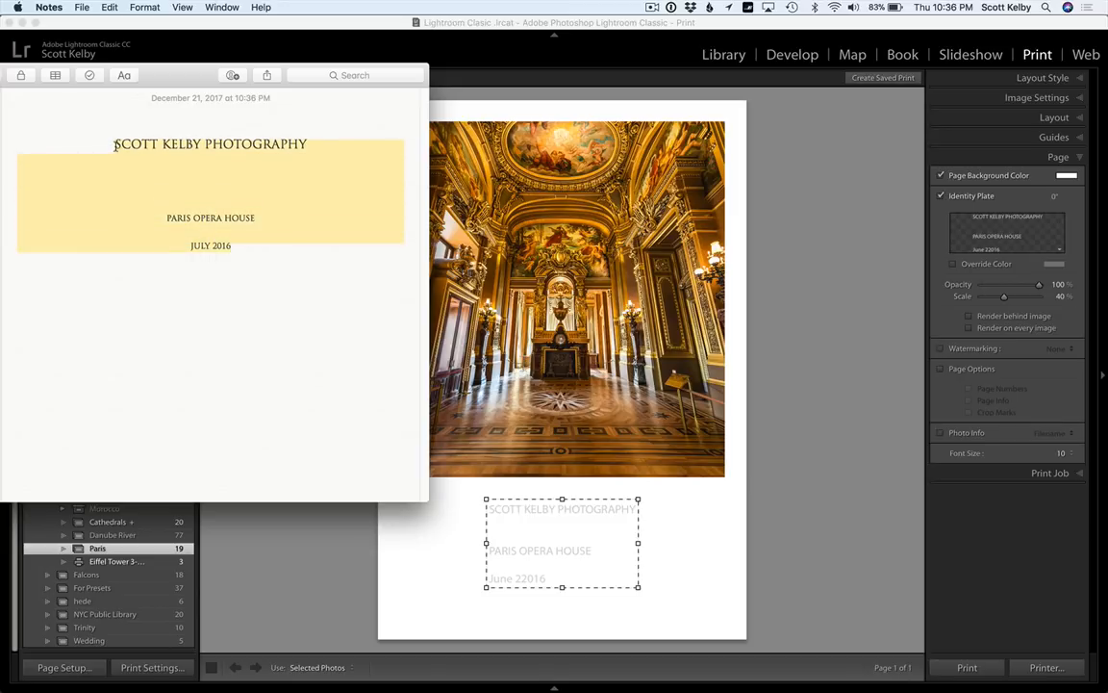
click(107, 7)
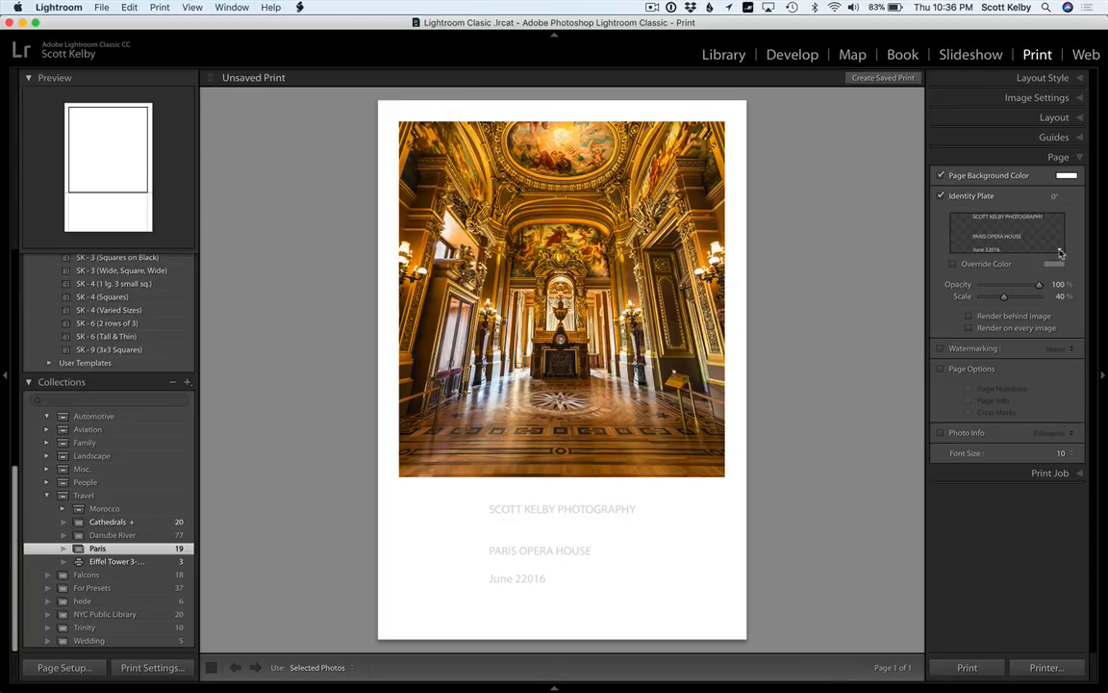
Change the caption font from Myriad Web Pro to Trajan Pro at size 12
click(1008, 231)
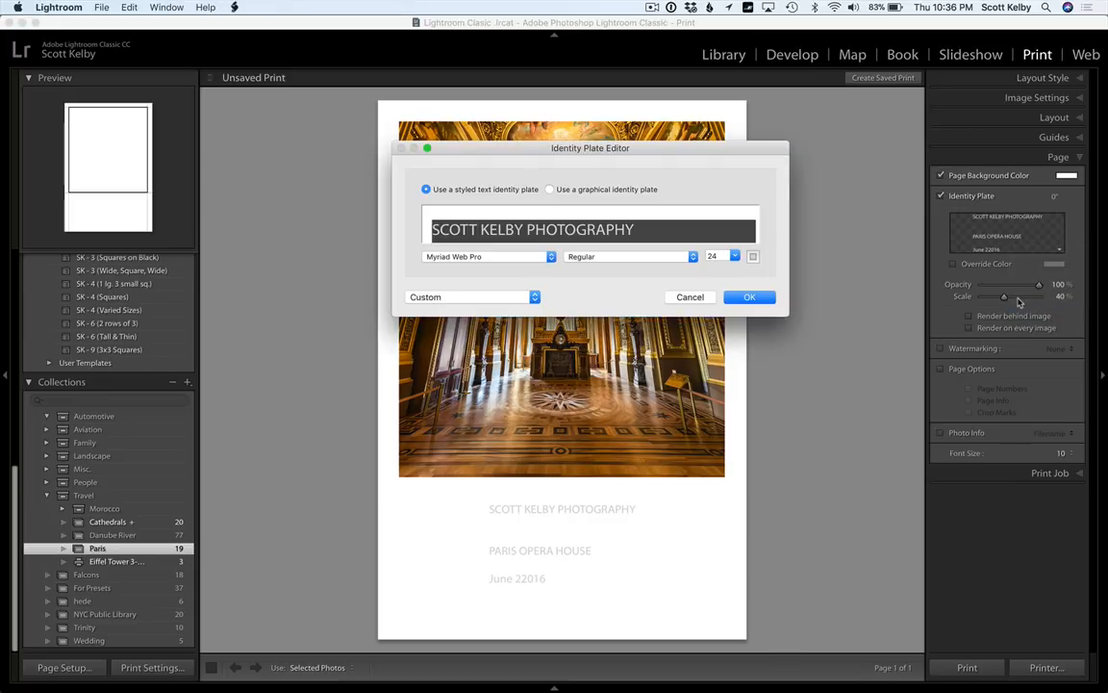
click(486, 256)
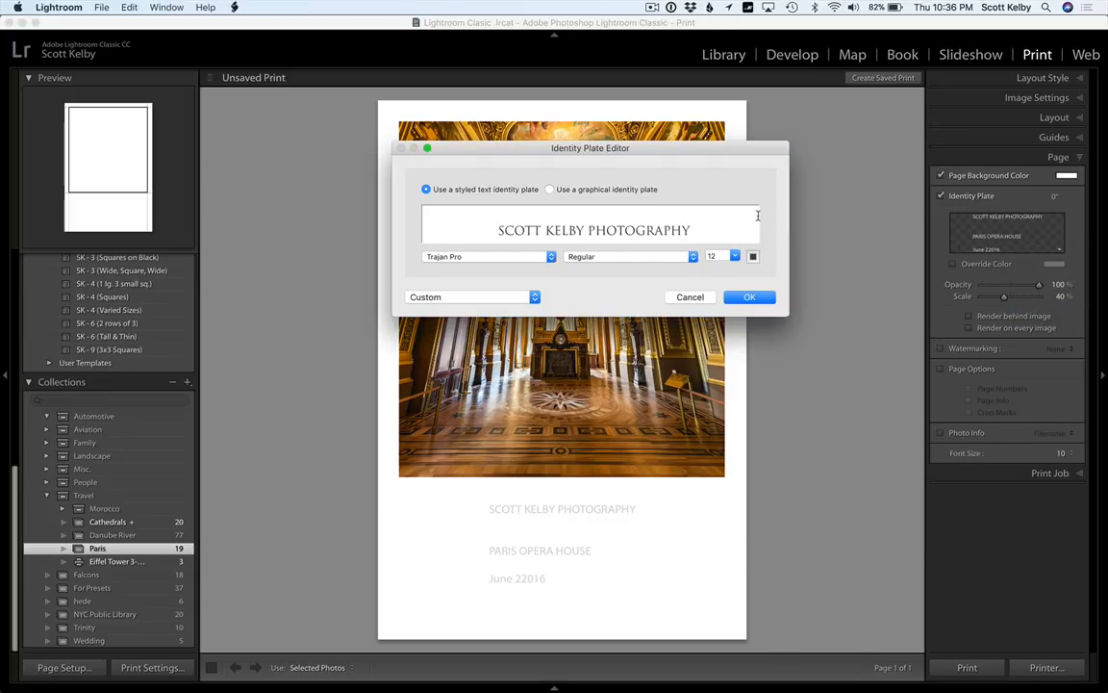
click(750, 296)
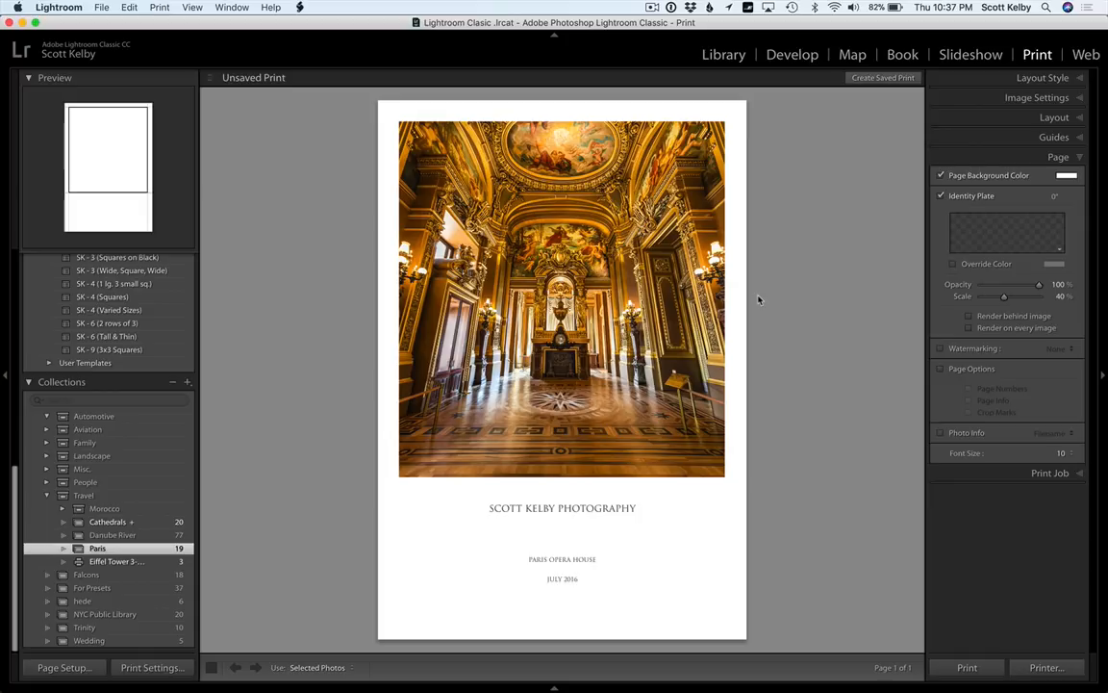
mouse_move(276, 396)
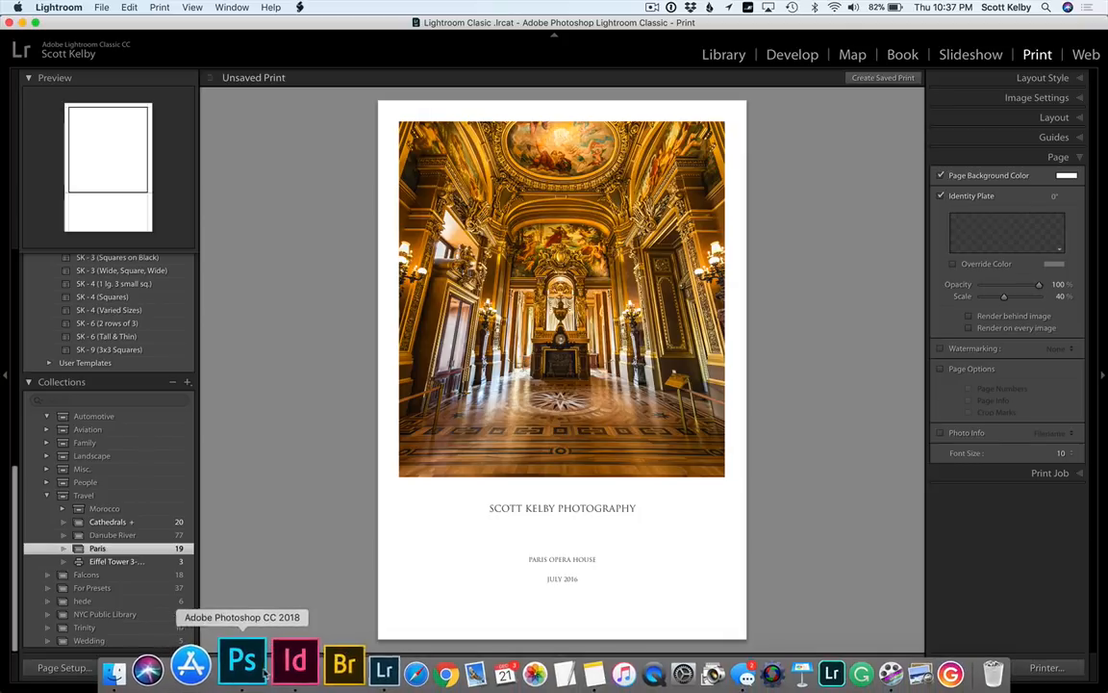
In InDesign, select all text in the letter-spaced caption frame
click(294, 659)
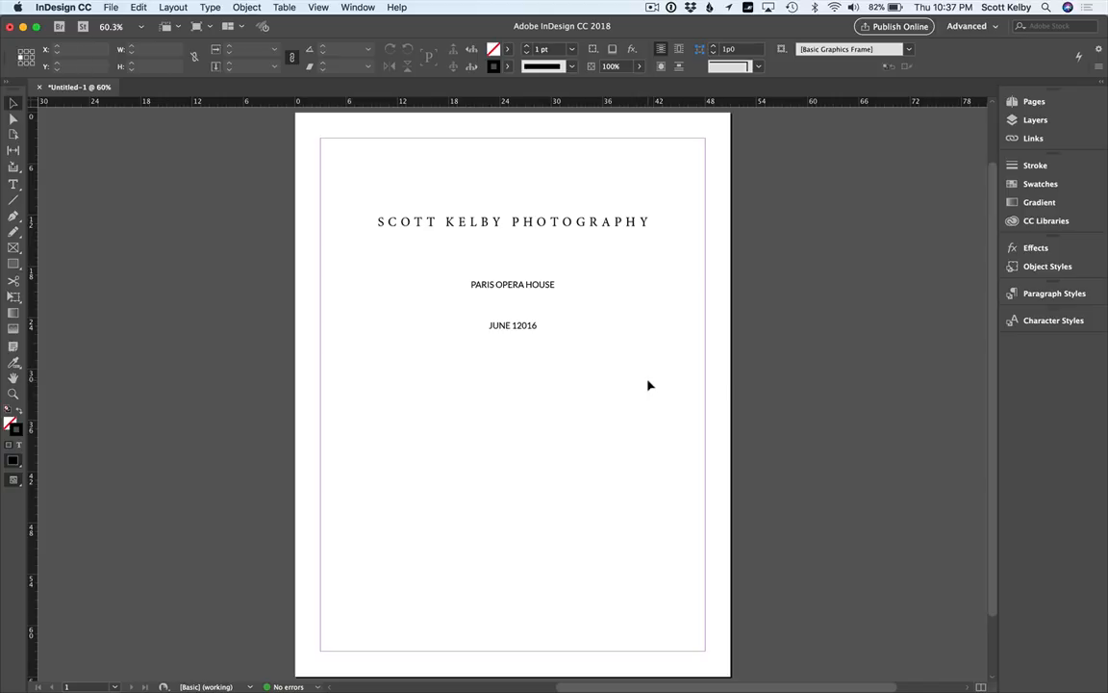
mouse_move(638, 380)
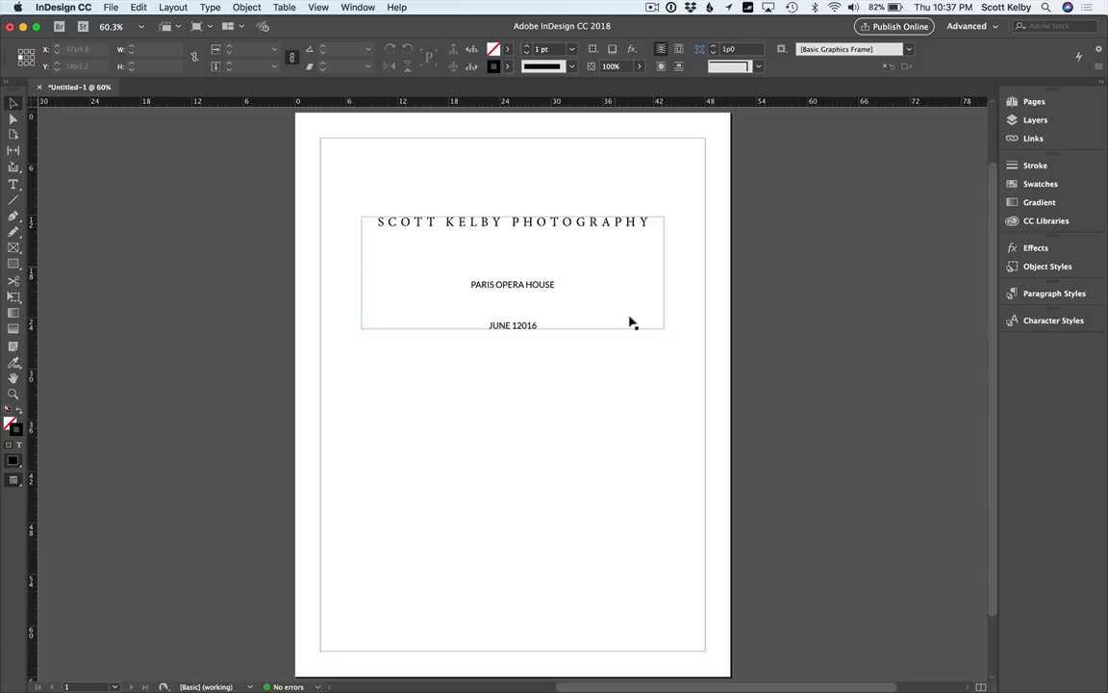
click(663, 396)
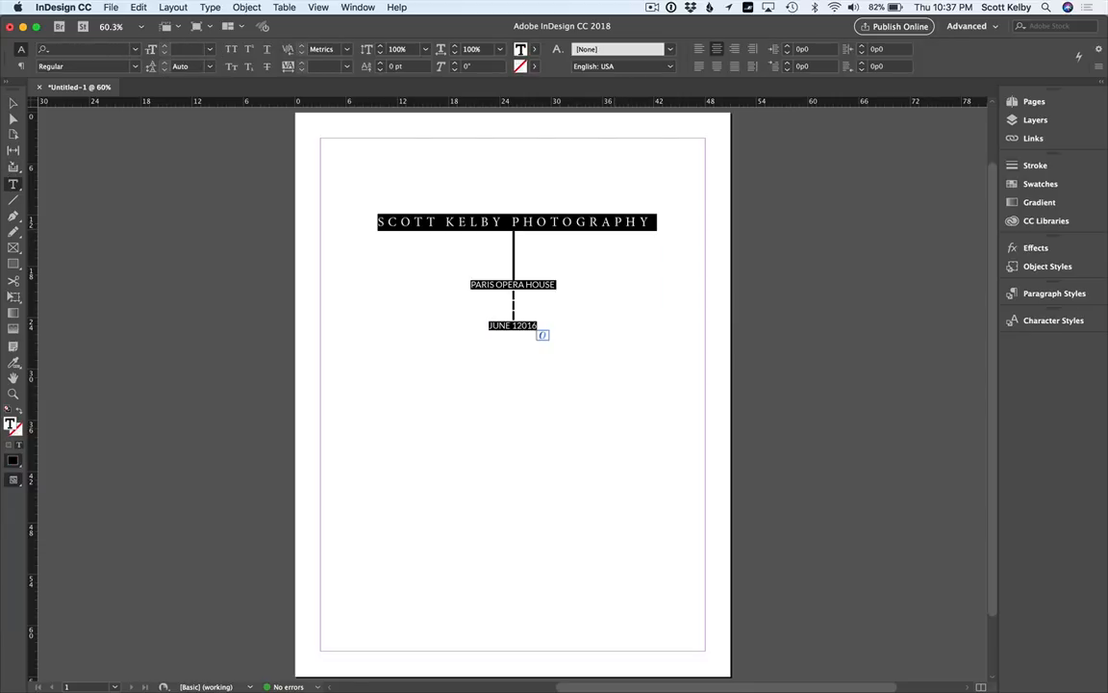
mouse_move(344, 660)
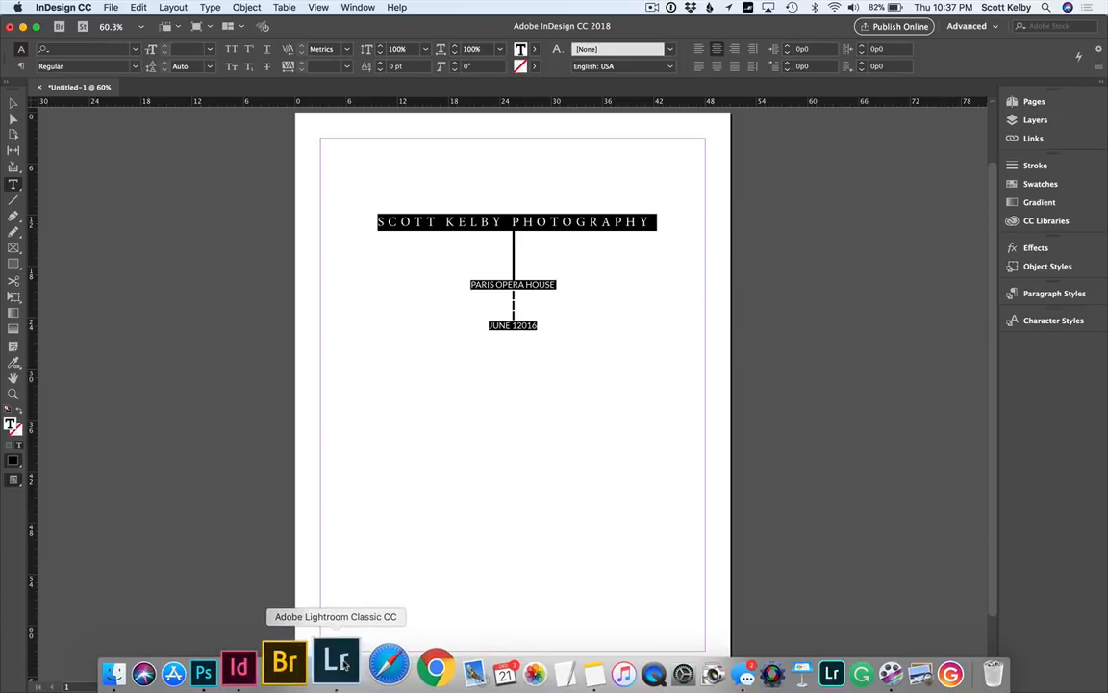
Paste the letter-spaced InDesign caption into Lightroom's Identity Plate Editor and apply it
click(338, 663)
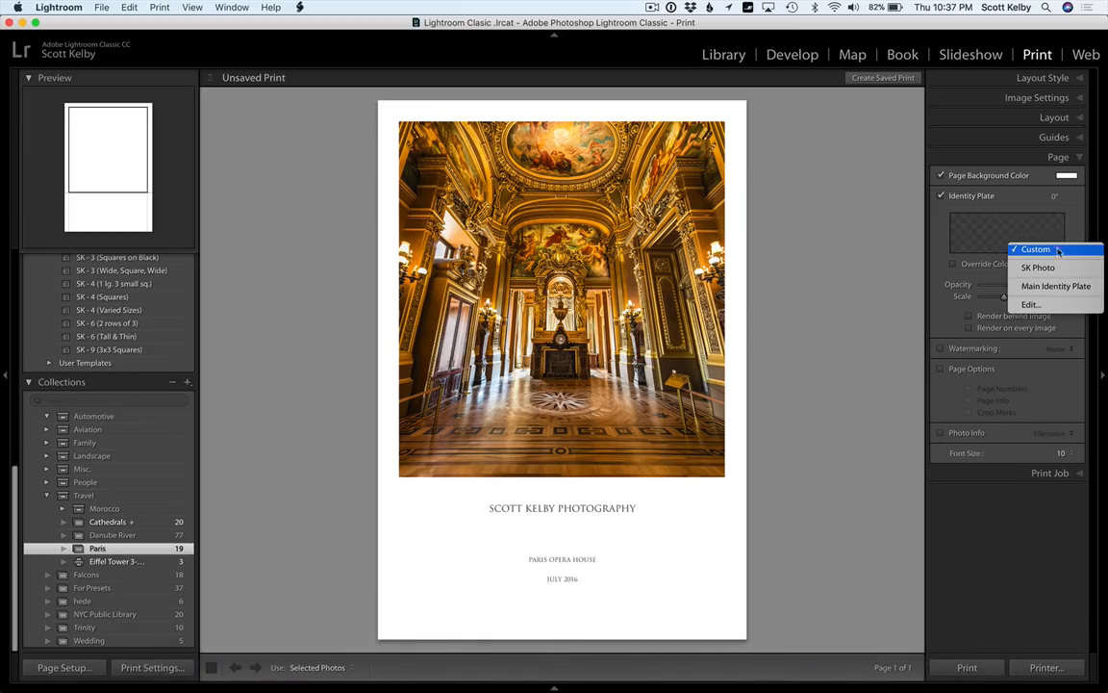
click(1018, 304)
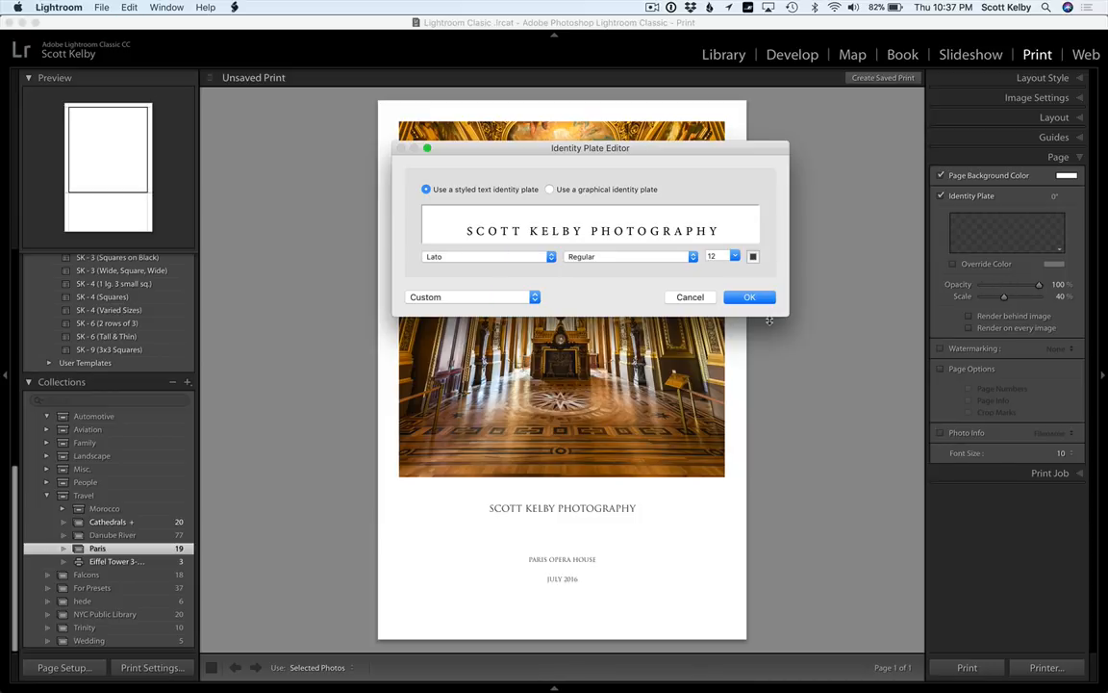
click(748, 296)
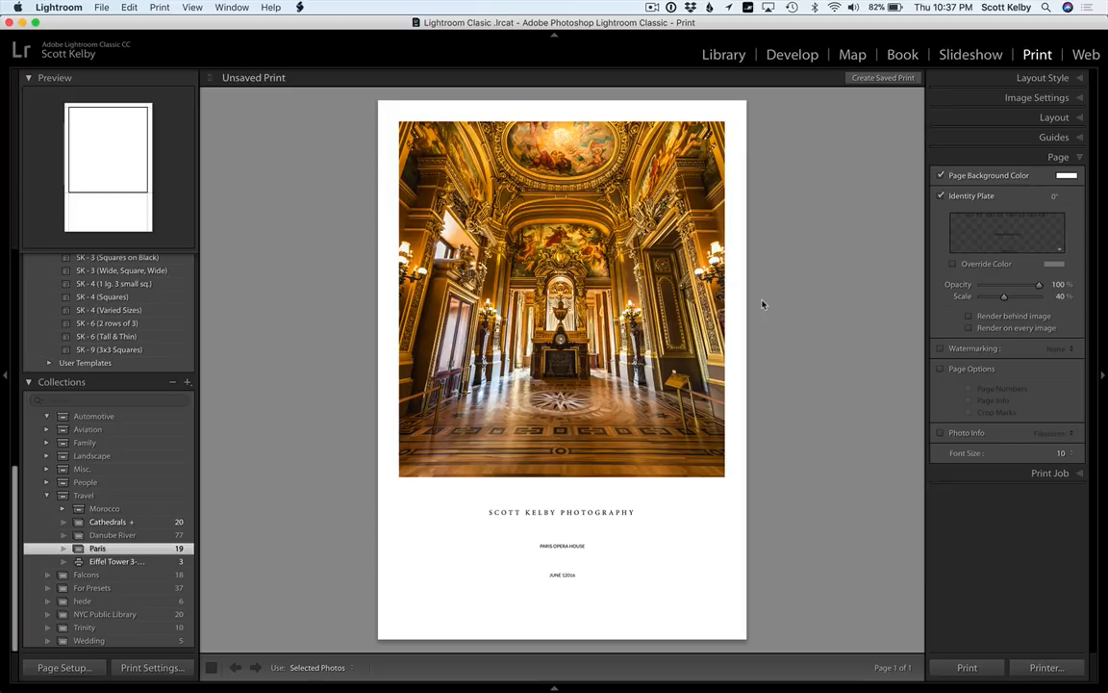
mouse_move(614, 512)
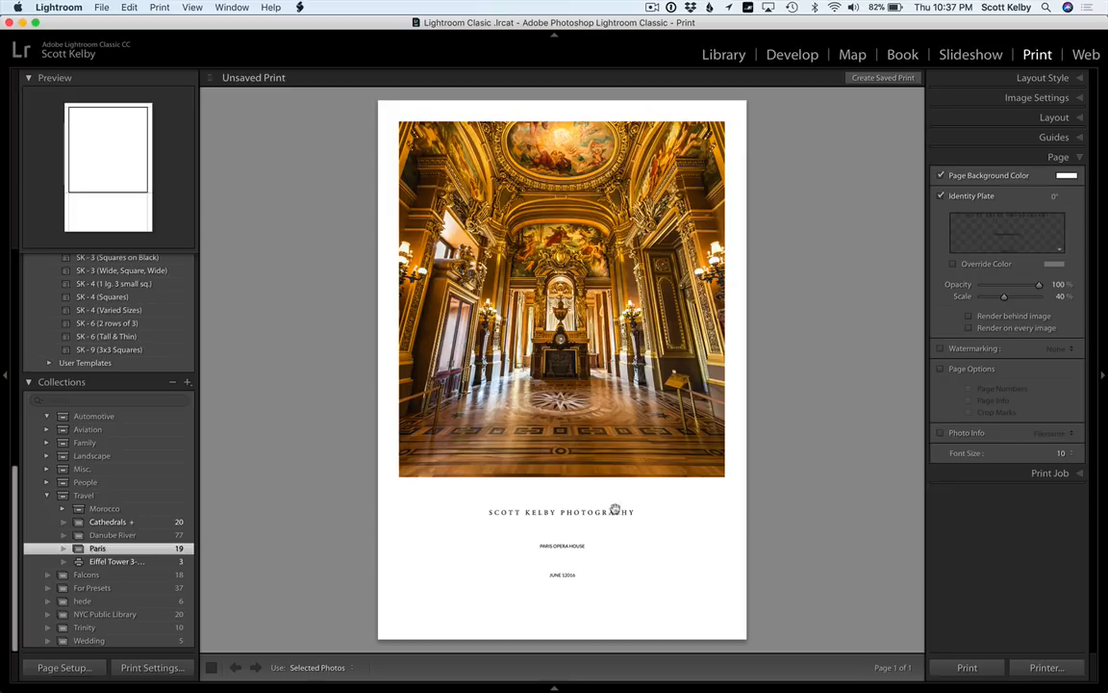
Set the top caption line to 24 pt Minion Pro and scale the plate to 56%
click(1008, 231)
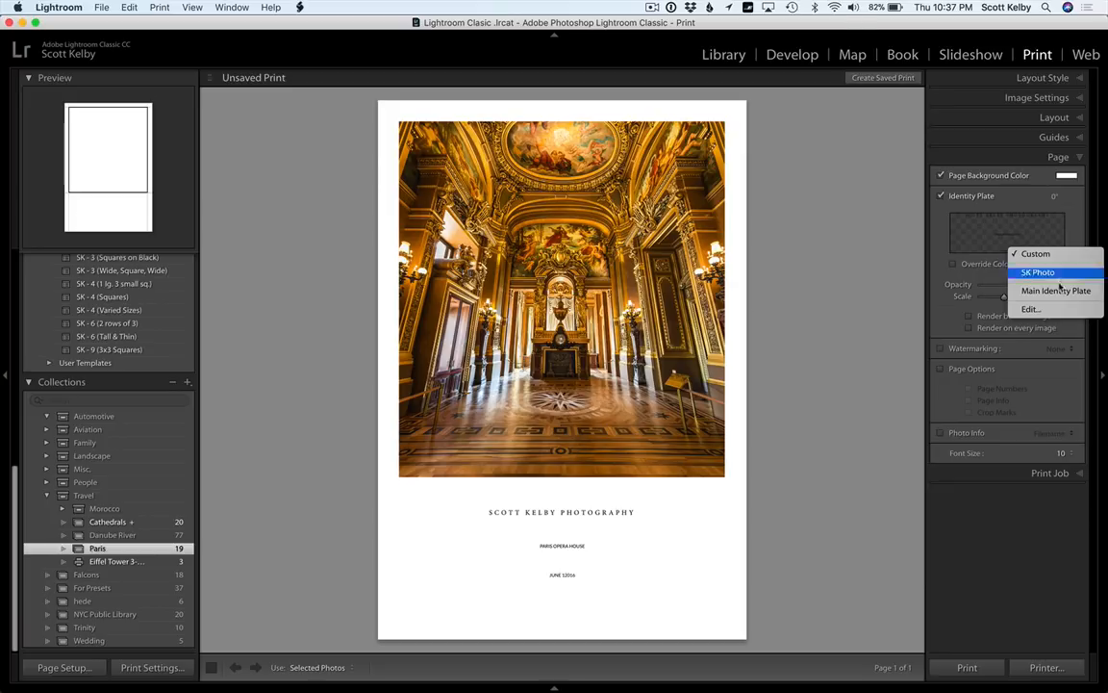
click(1028, 308)
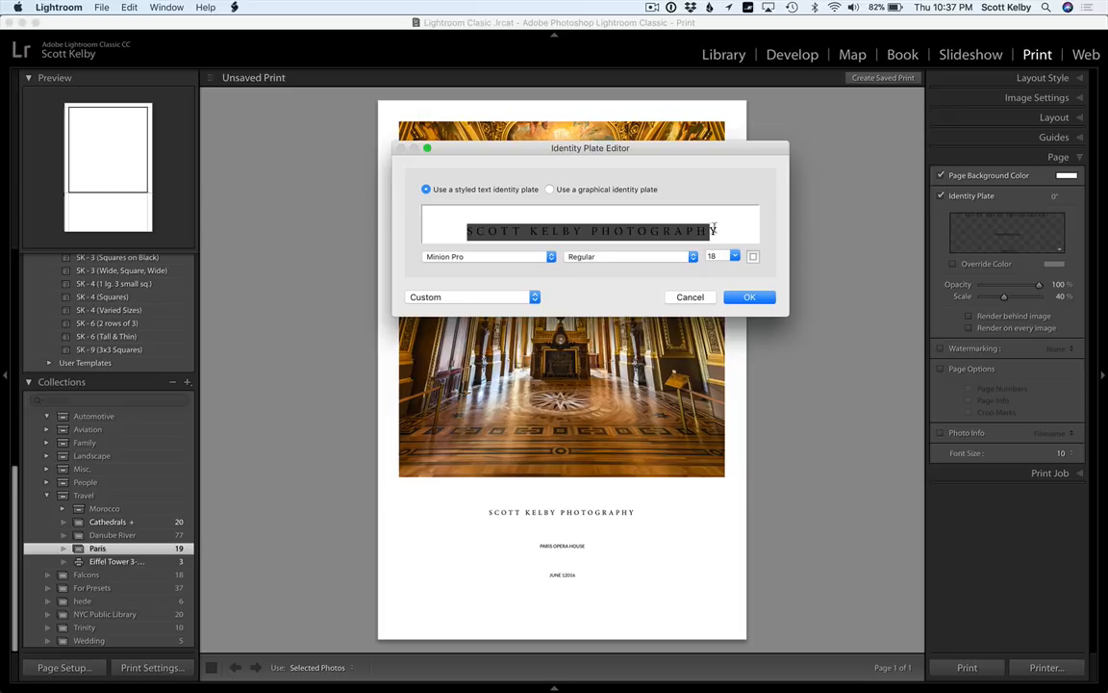
click(735, 256)
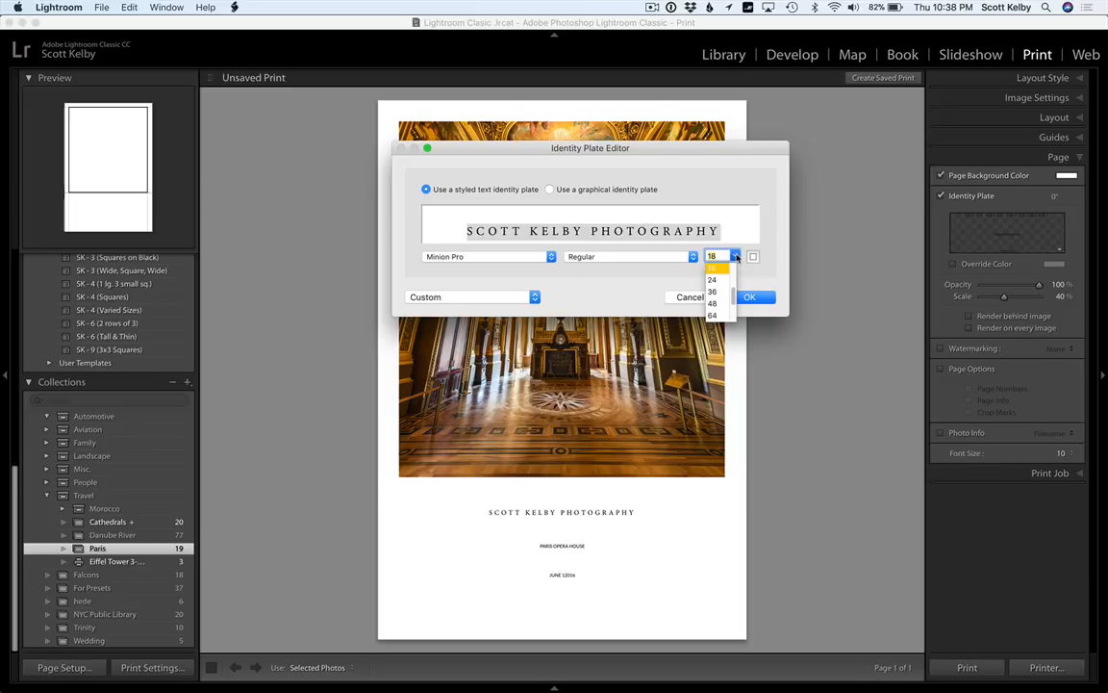
click(712, 279)
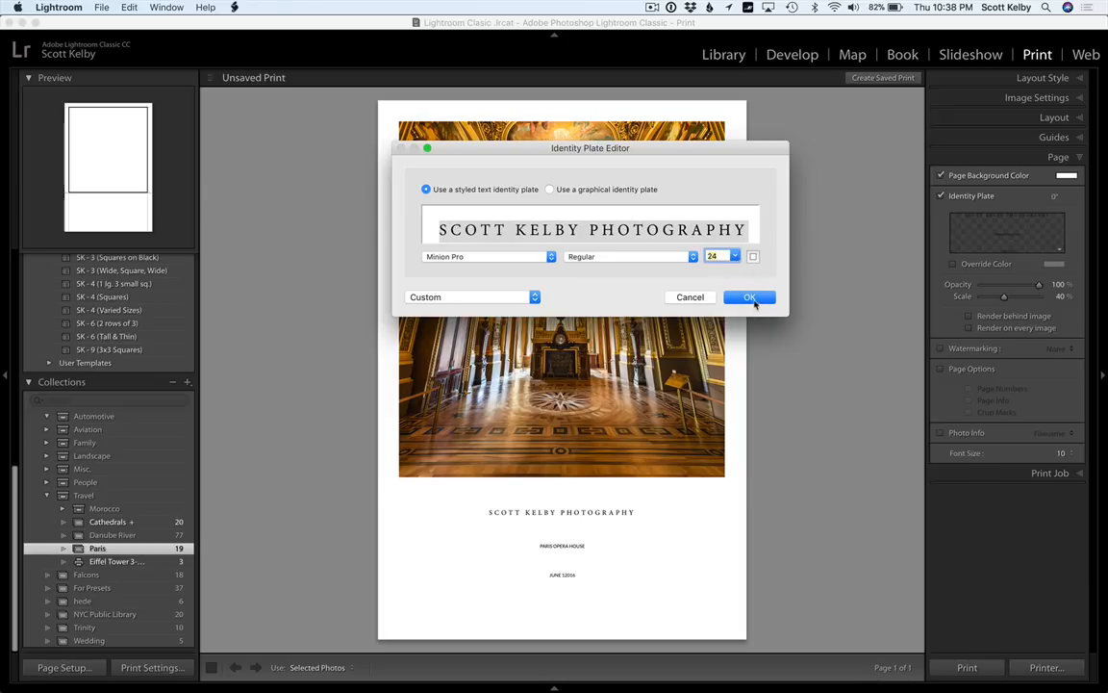
click(748, 296)
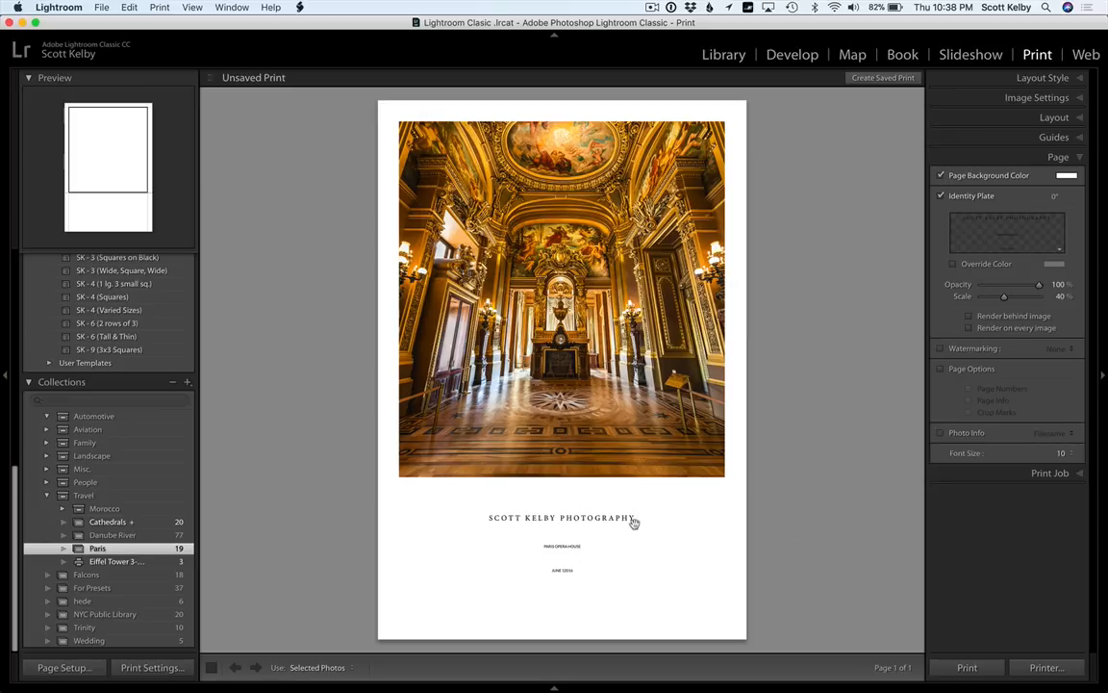
drag(1005, 295, 1011, 296)
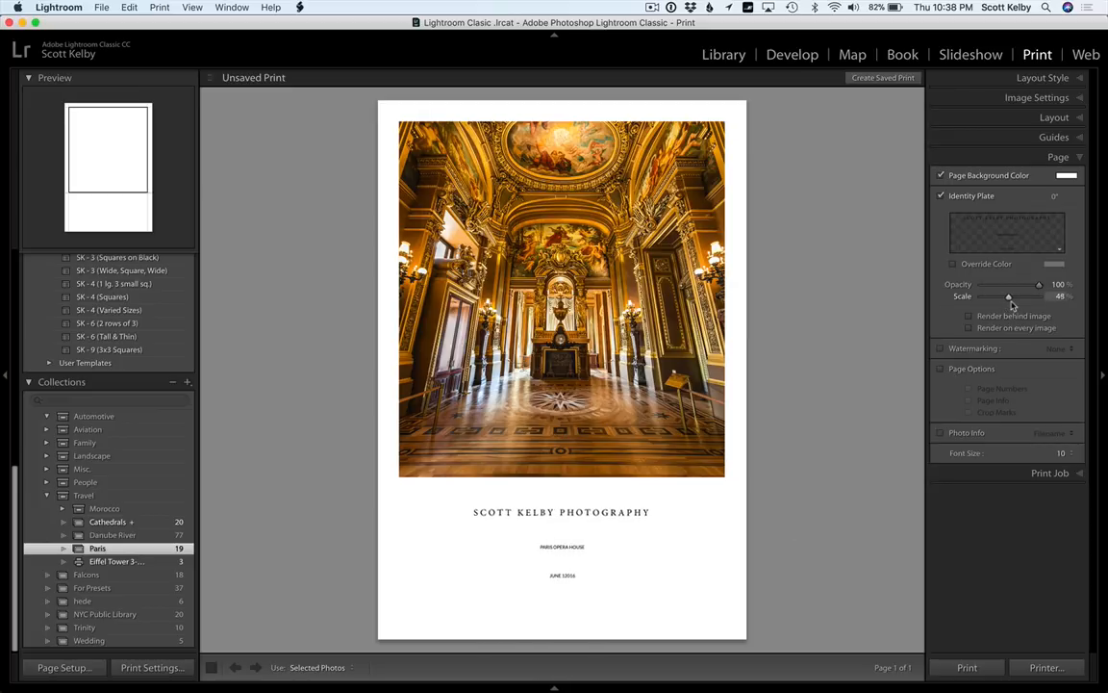
drag(1008, 295, 1013, 296)
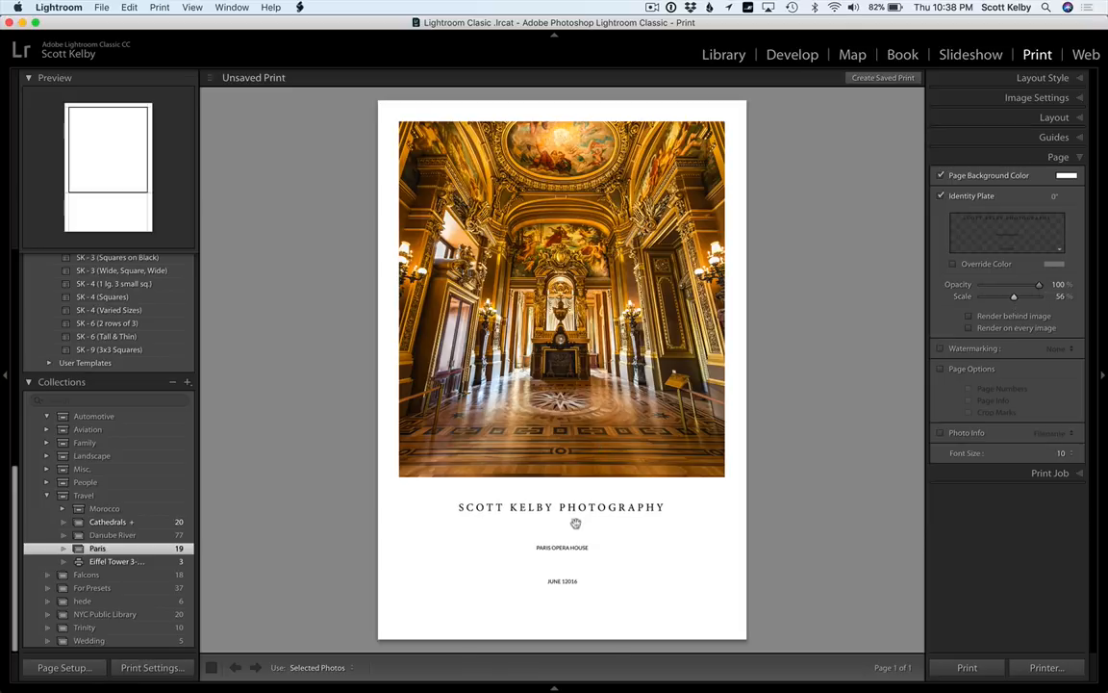